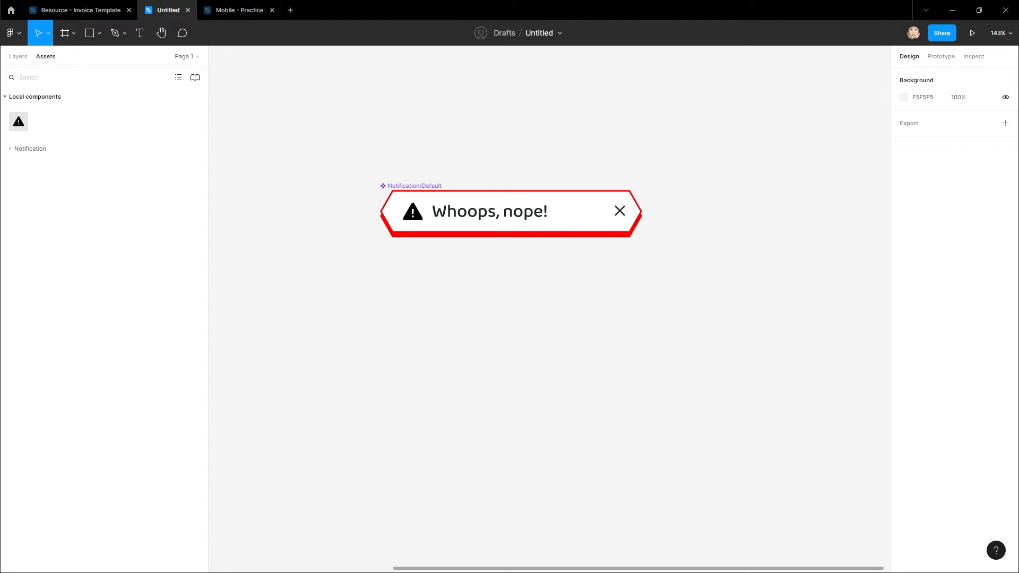
mouse_move(666, 313)
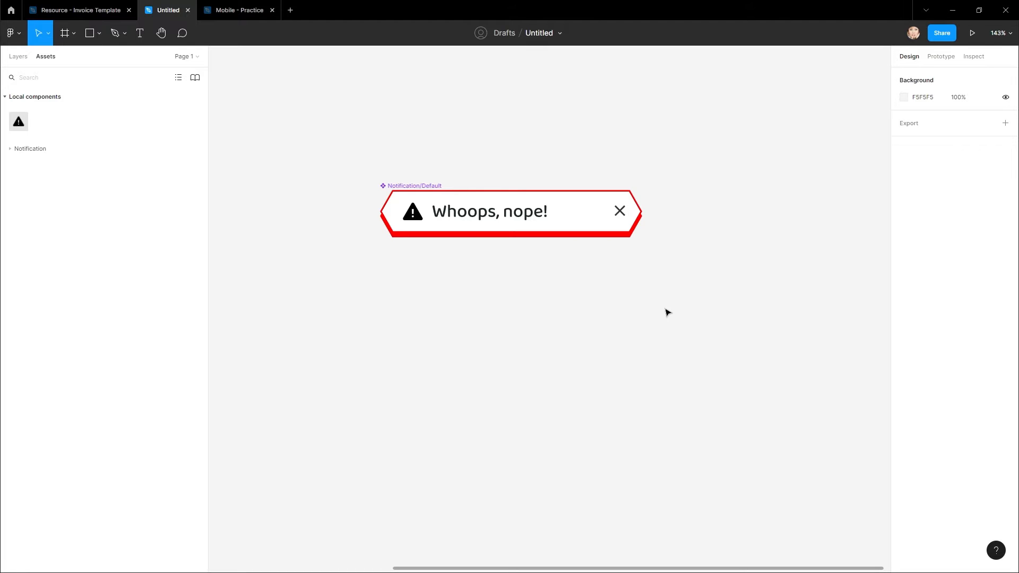
Add variants to Notification/Default, making a three-variant component set
click(583, 229)
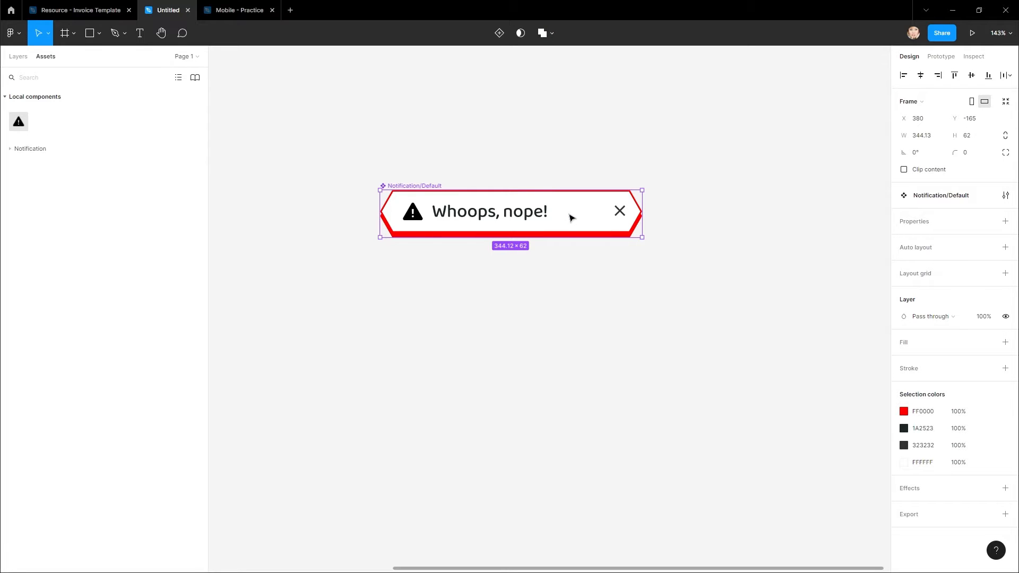
right_click(570, 218)
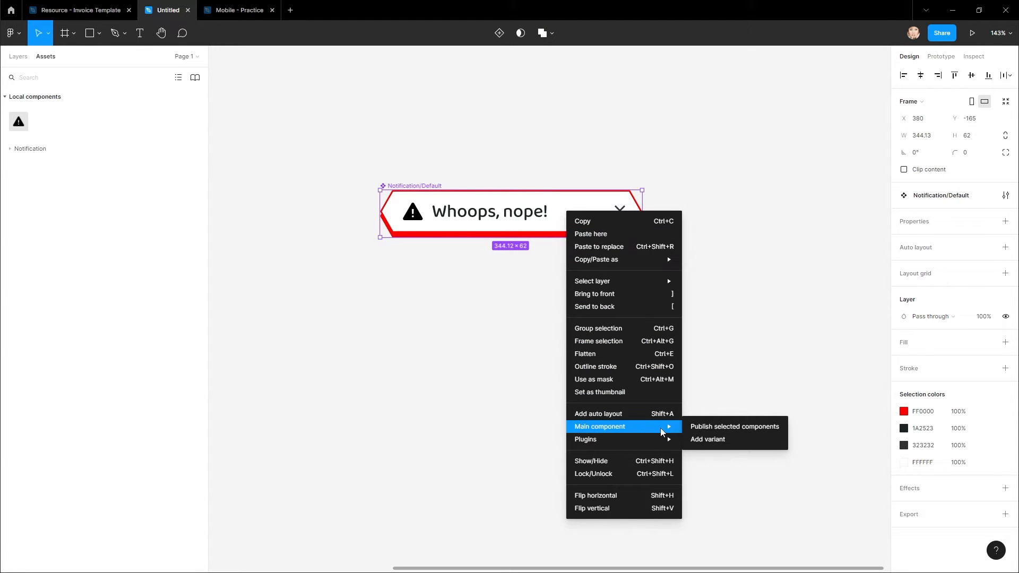
click(708, 440)
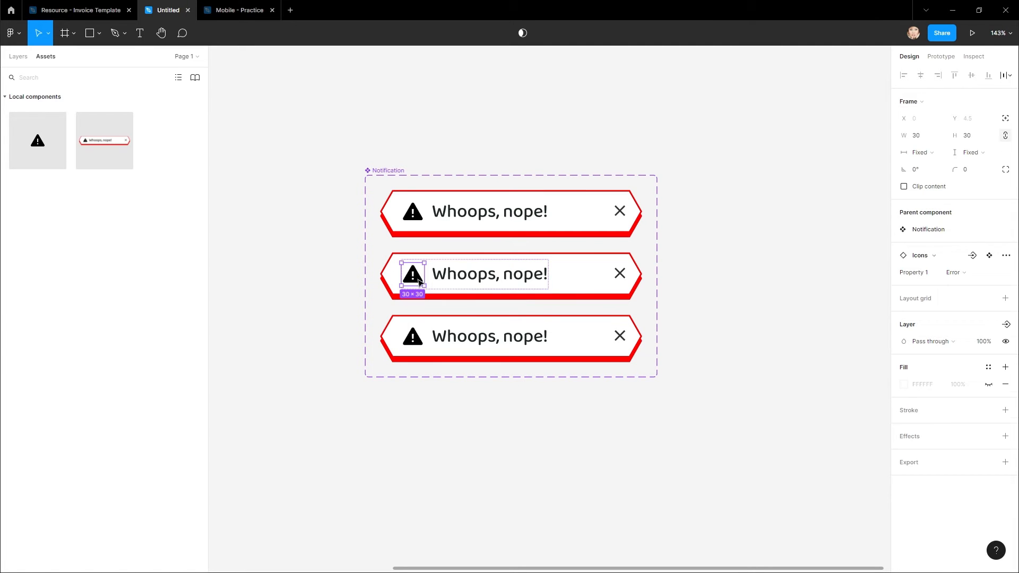
Restyle variants: thumbs-up icon and green outline, 'Watch Out!' text on the third
click(412, 336)
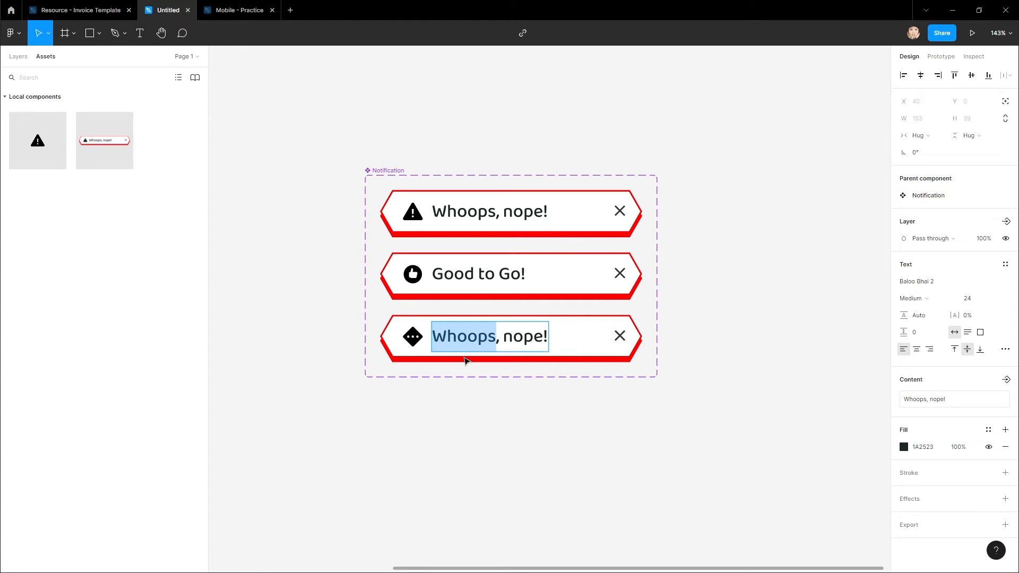
text(Watch Out!)
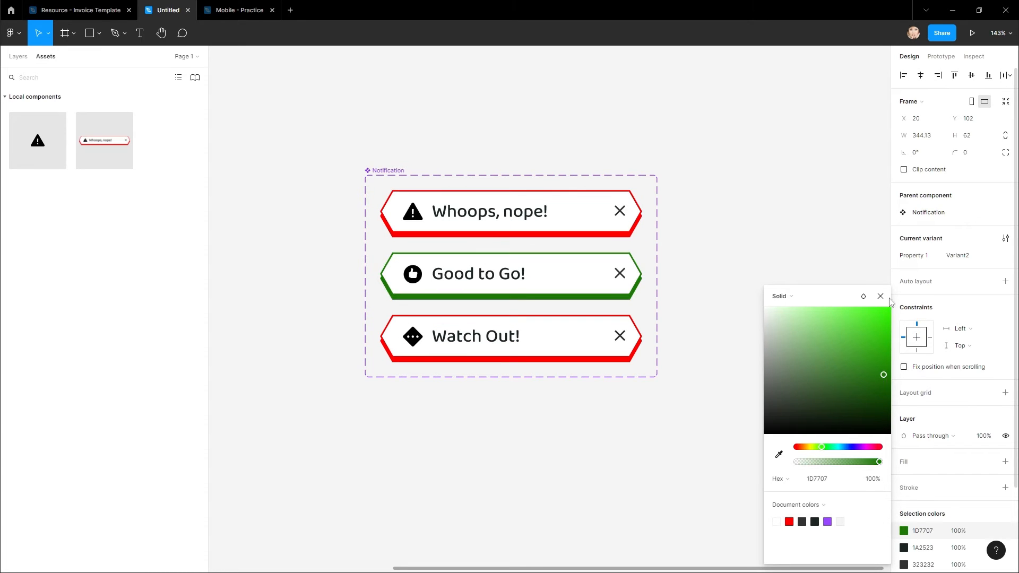
click(881, 296)
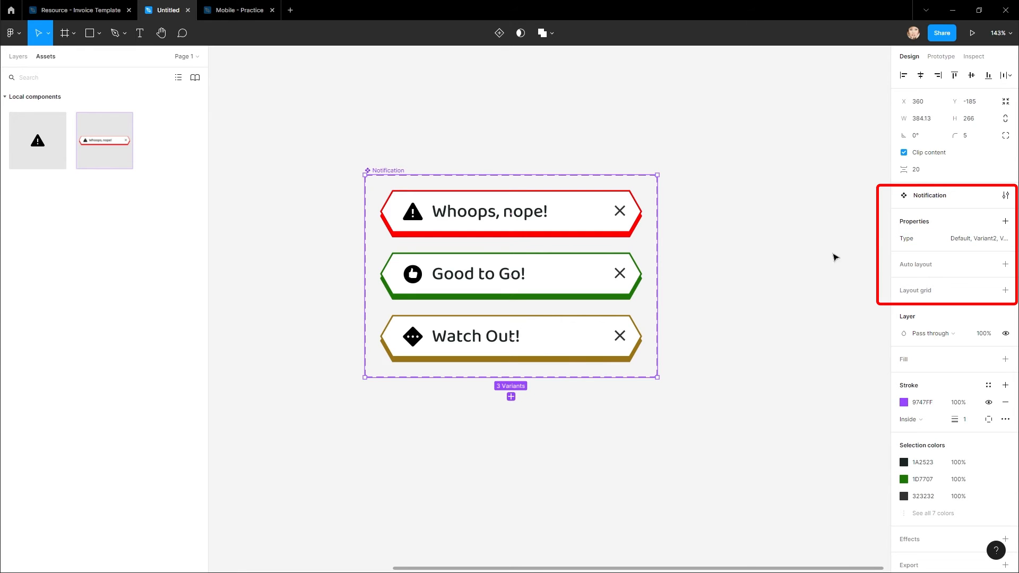
Switch the placed Notification instance's Type from Error to Success
click(510, 211)
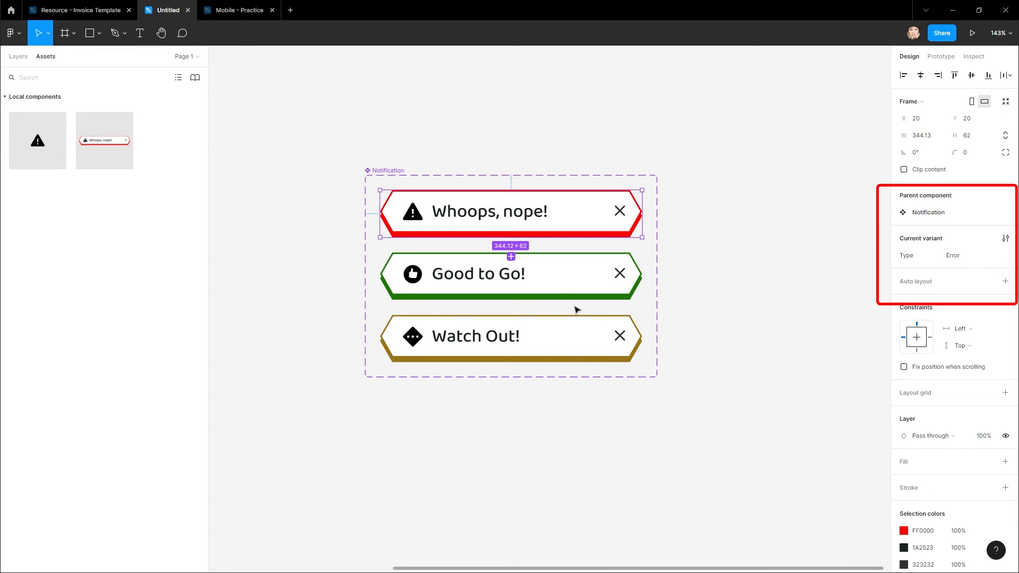
click(510, 273)
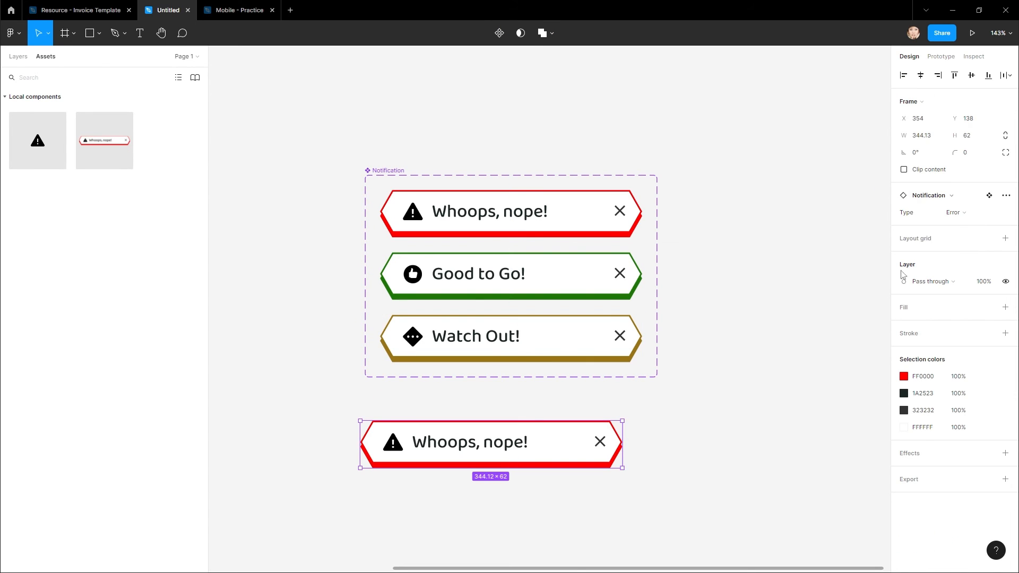
click(977, 212)
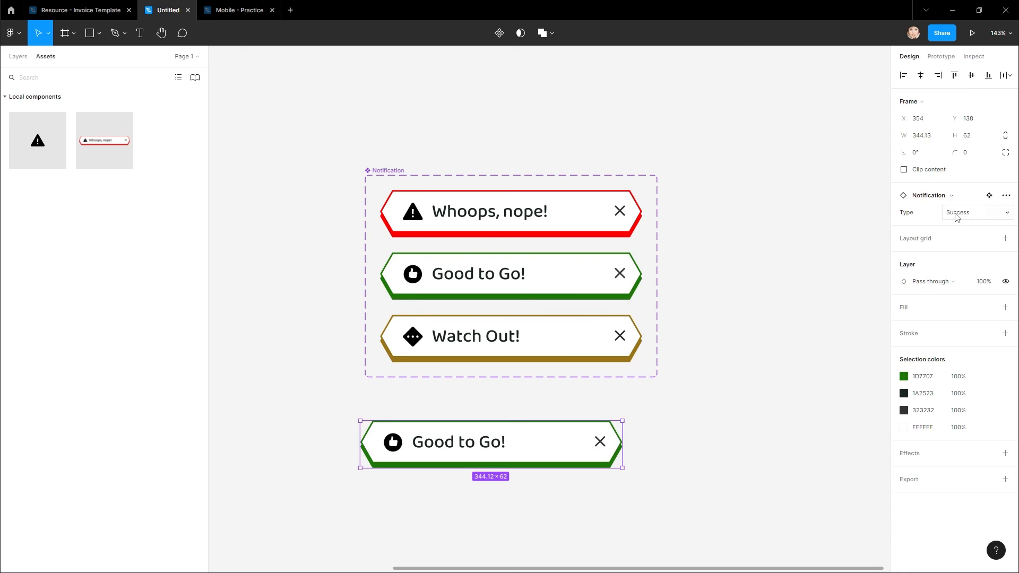